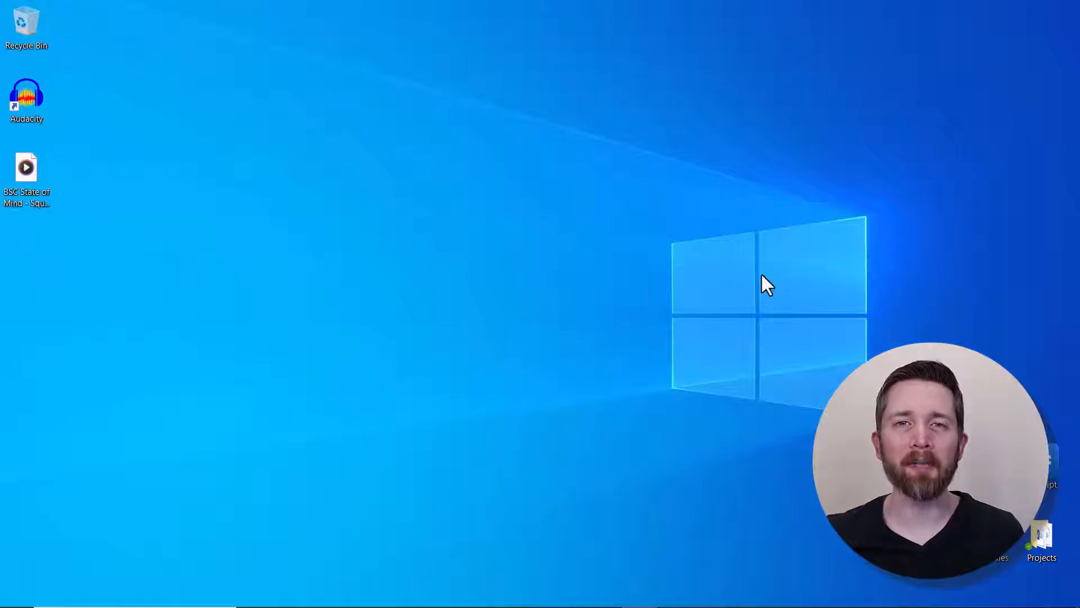
{"action": "mouse_move", "coordinate": [533, 559]}
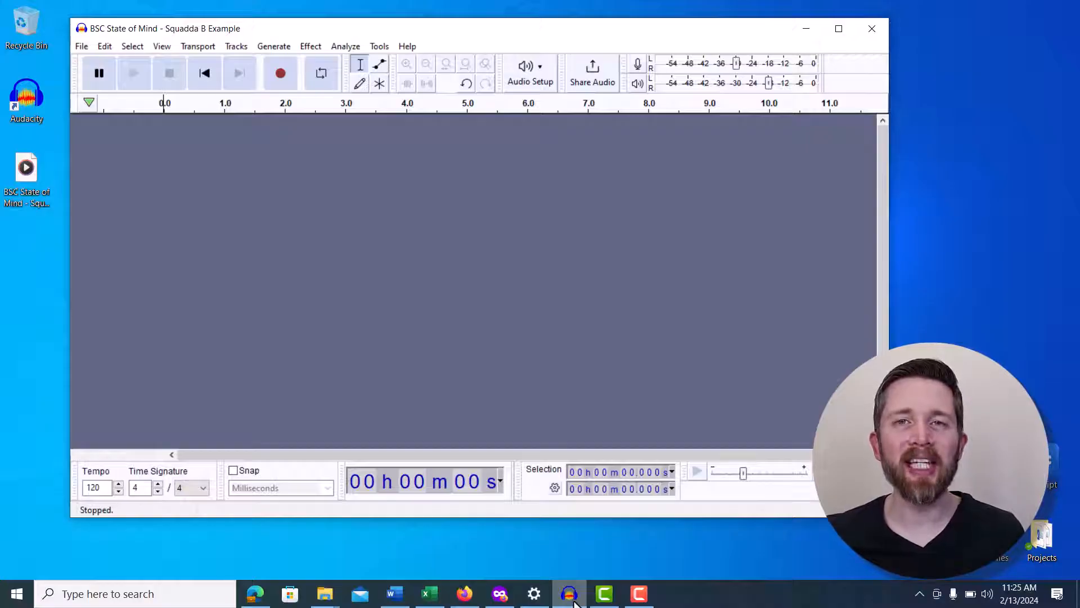
{"action": "mouse_move", "coordinate": [568, 594]}
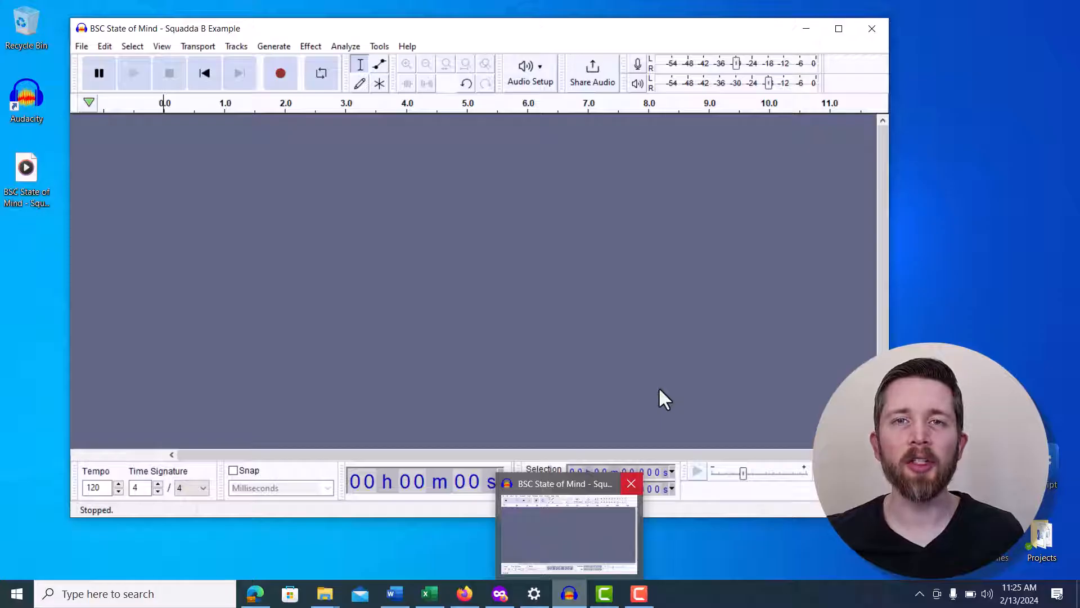
{"action": "mouse_move", "coordinate": [90, 54]}
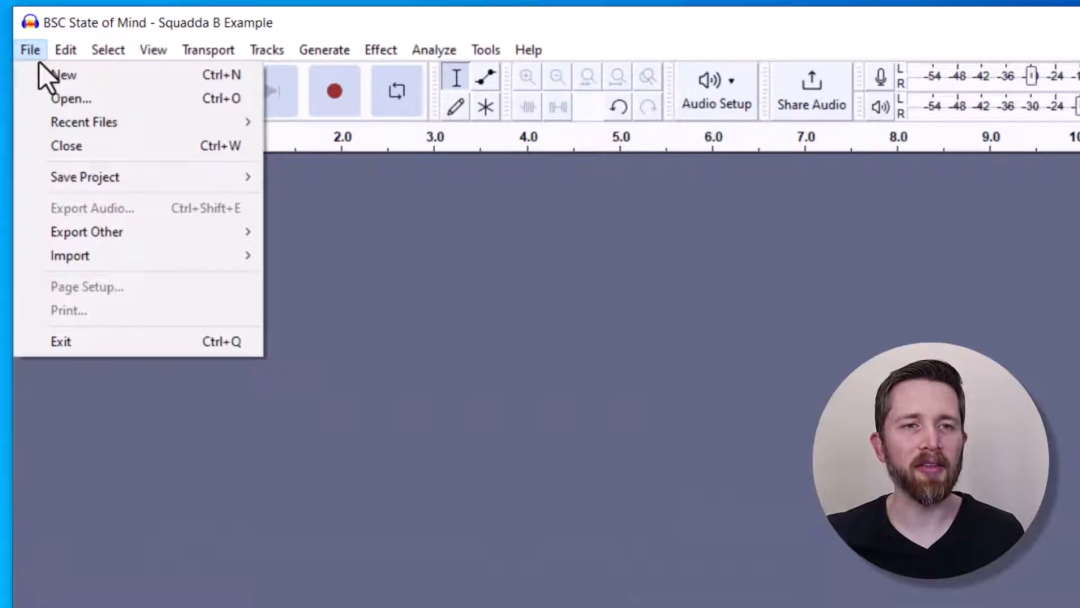
{"action": "mouse_move", "coordinate": [70, 256]}
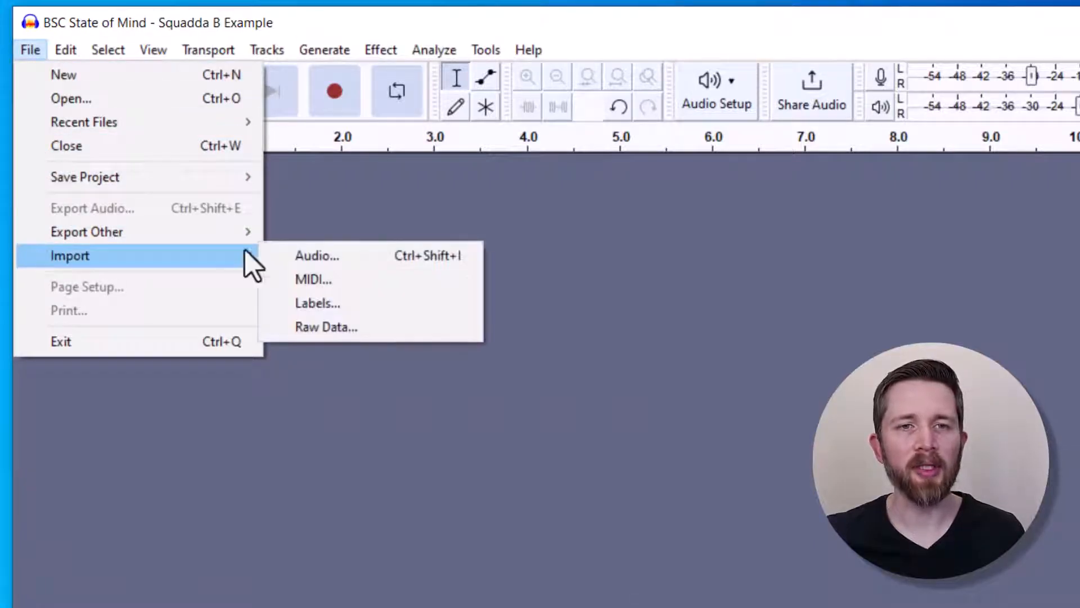
Import the 'Relaxing Piano Music 113 Test' MP3 from the Tutorial Examples folder.
{"action": "left_click", "coordinate": [317, 256]}
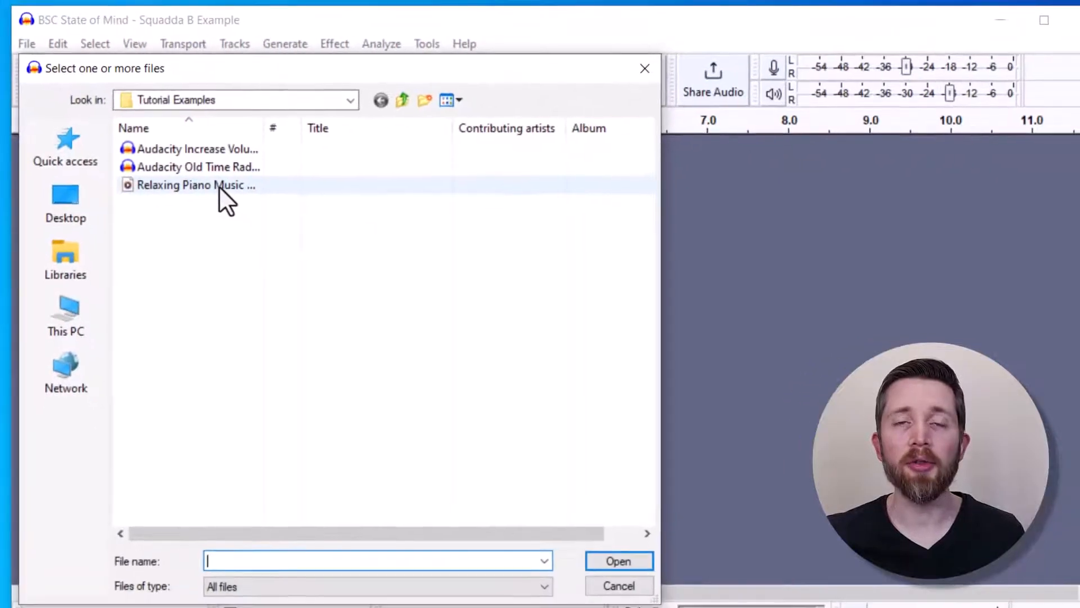
{"action": "mouse_move", "coordinate": [204, 203]}
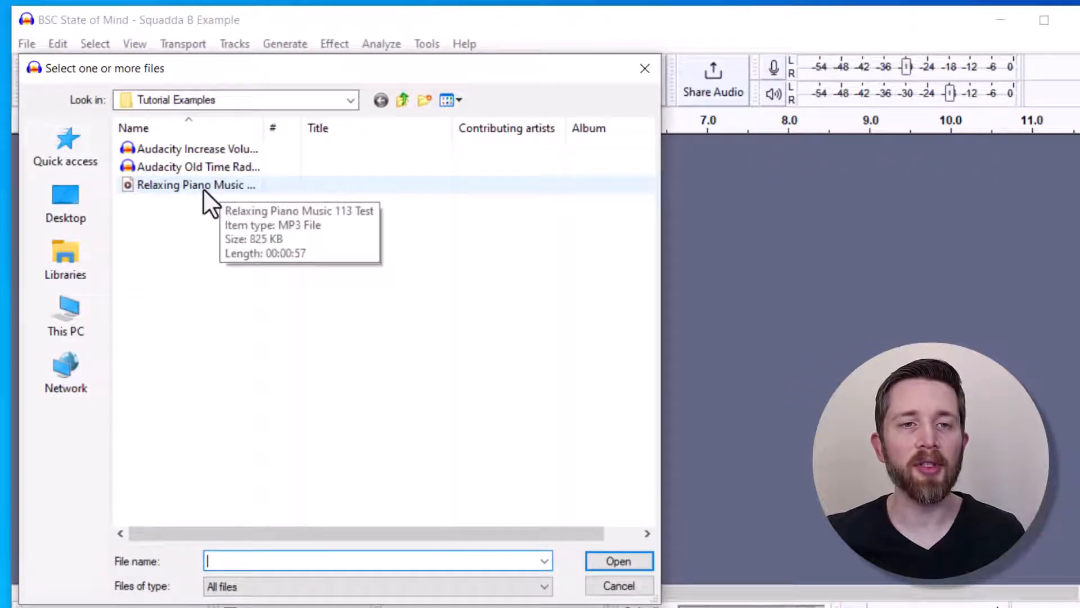
{"action": "left_click", "coordinate": [191, 184]}
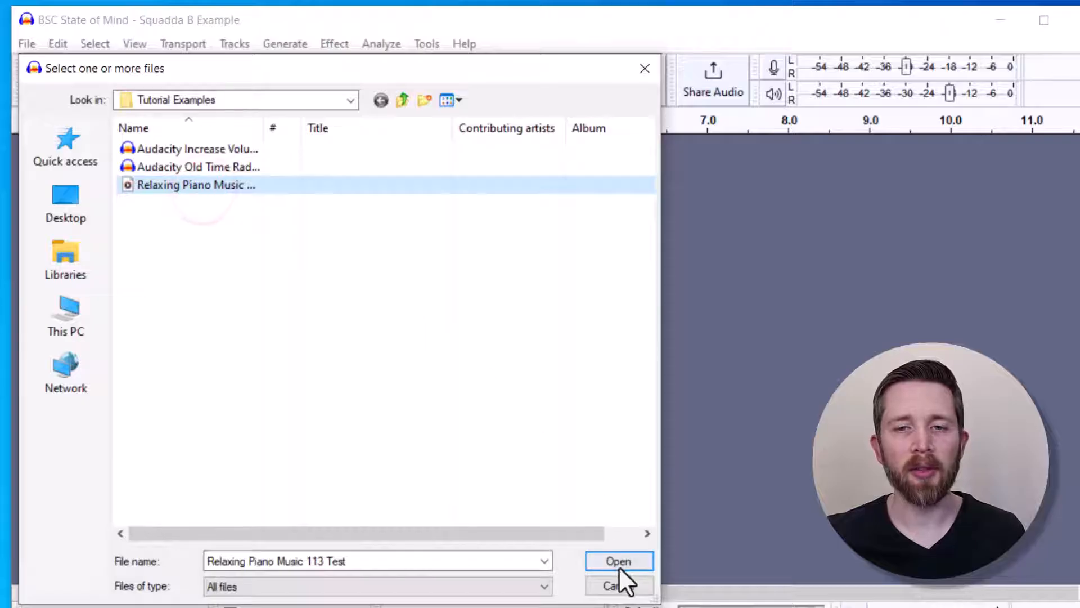
{"action": "left_click", "coordinate": [620, 560]}
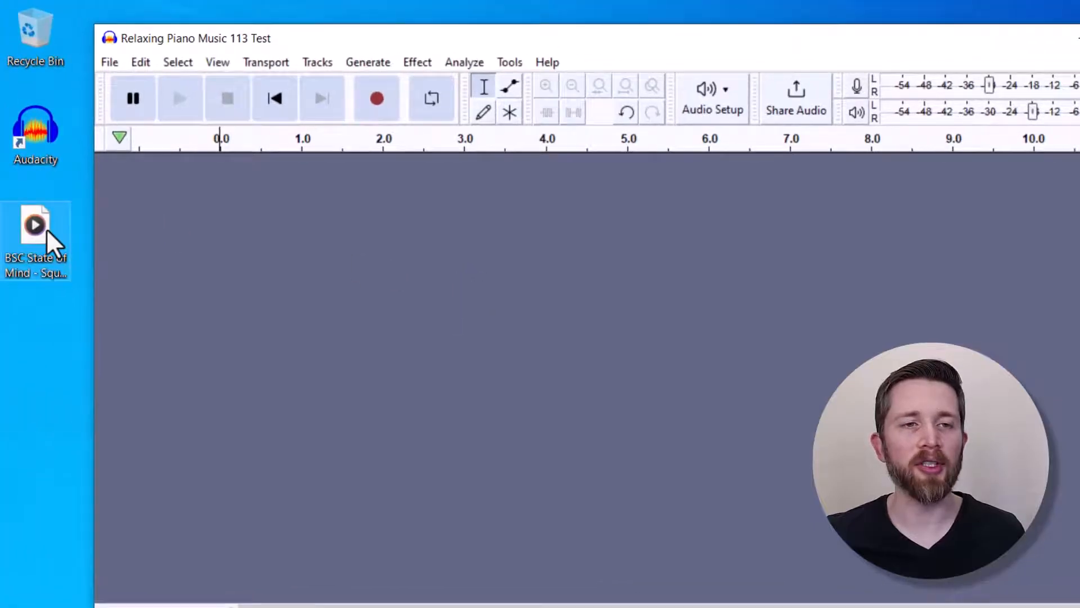
Drag in 'BSC State of Mind - Squadda B Example' as a stereo track and briefly play it.
{"action": "left_click_drag", "start_coordinate": [35, 224], "coordinate": [83, 206]}
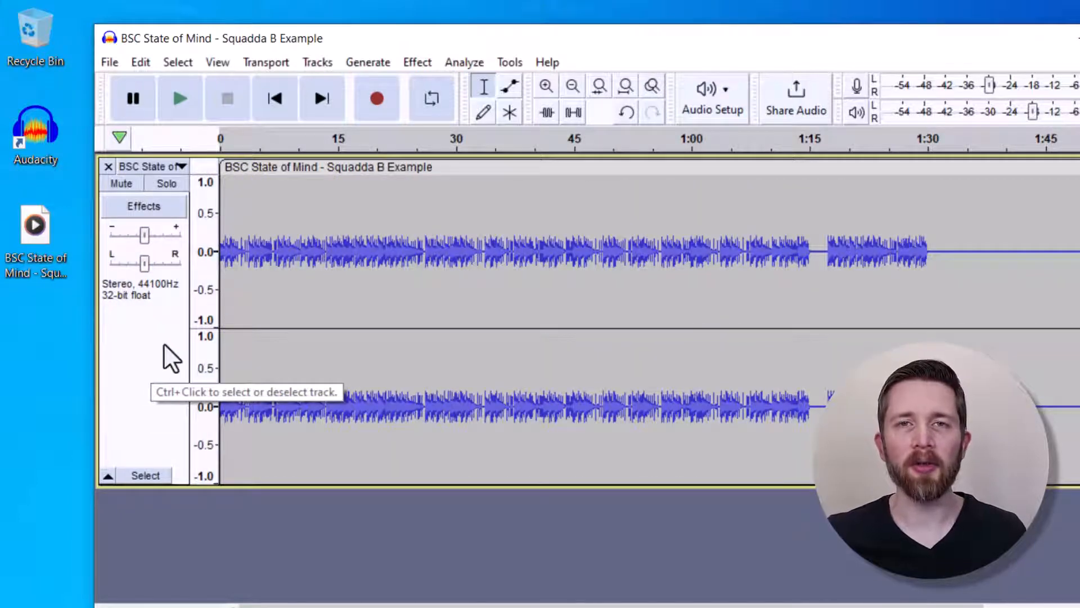
{"action": "mouse_move", "coordinate": [160, 348]}
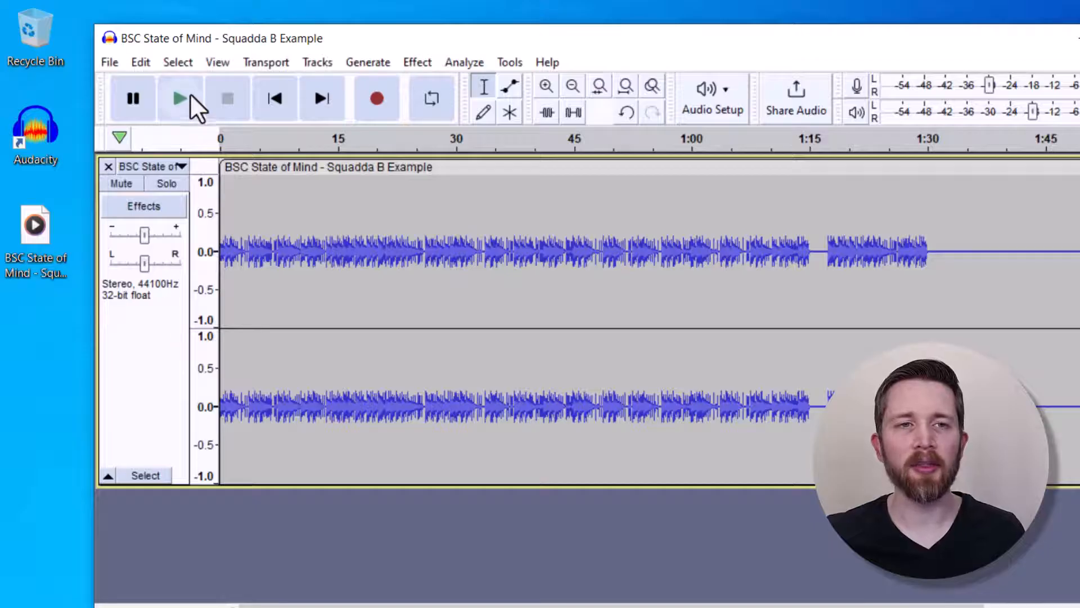
{"action": "mouse_move", "coordinate": [181, 97]}
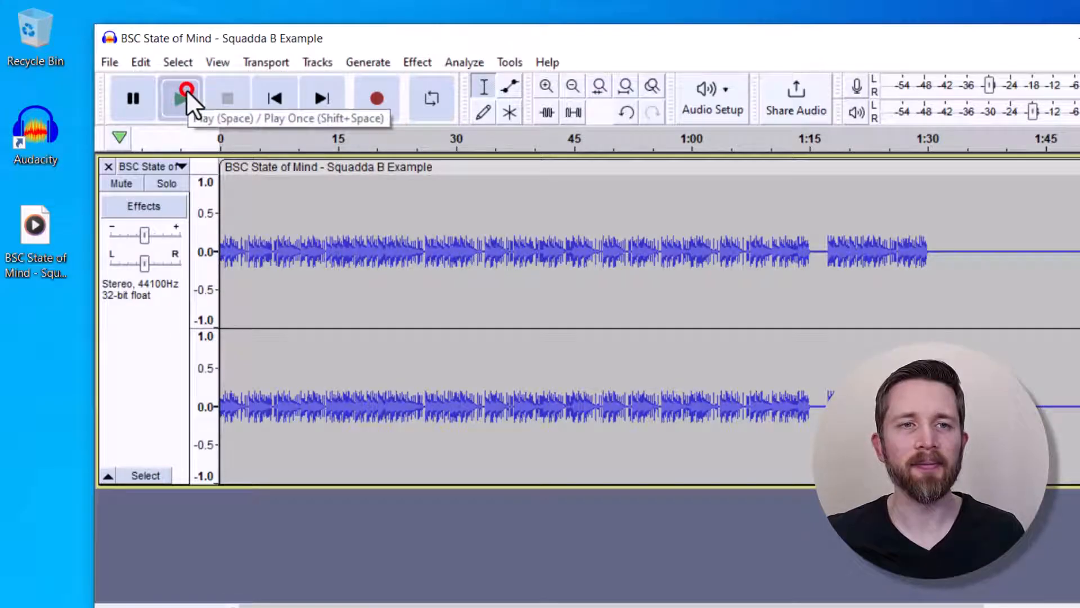
{"action": "left_click", "coordinate": [177, 97]}
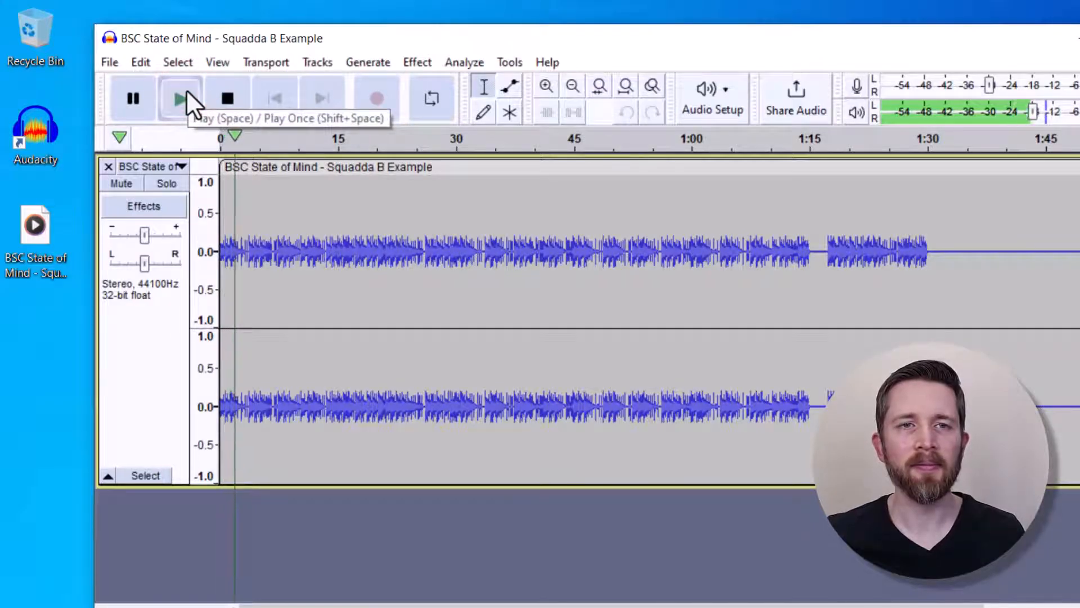
{"action": "left_click", "coordinate": [179, 97]}
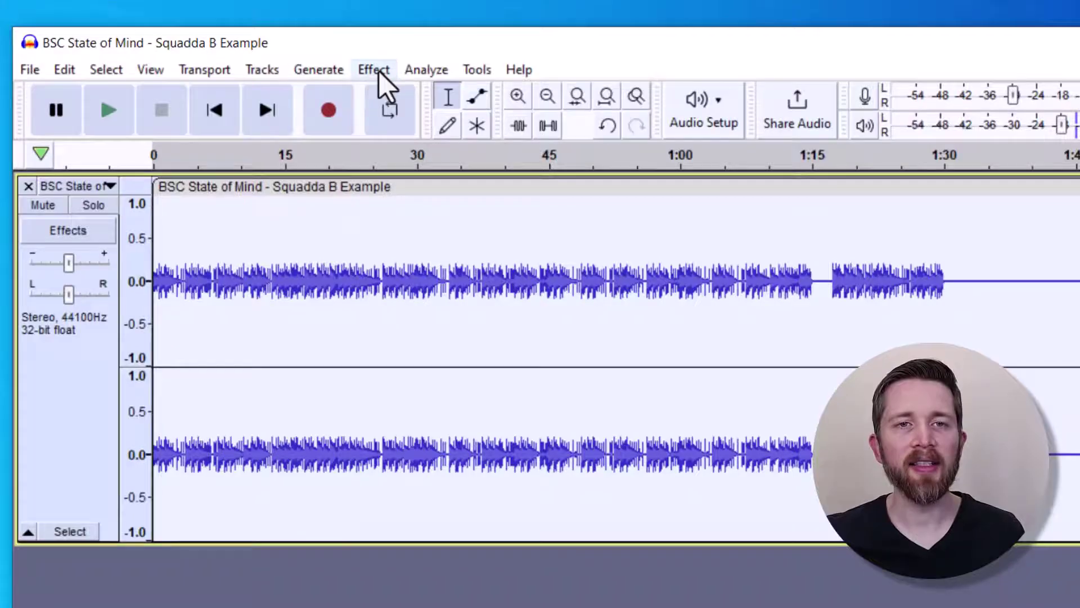
Apply Amplify at 13.721 dB with Allow clipping left unchecked.
{"action": "left_click", "coordinate": [373, 69]}
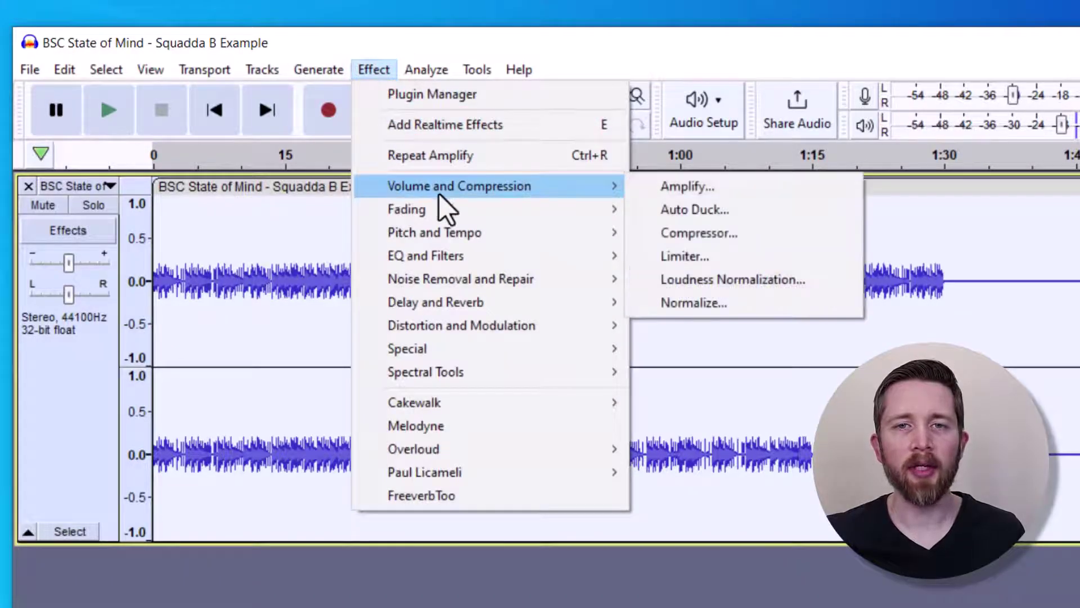
{"action": "left_click", "coordinate": [687, 186]}
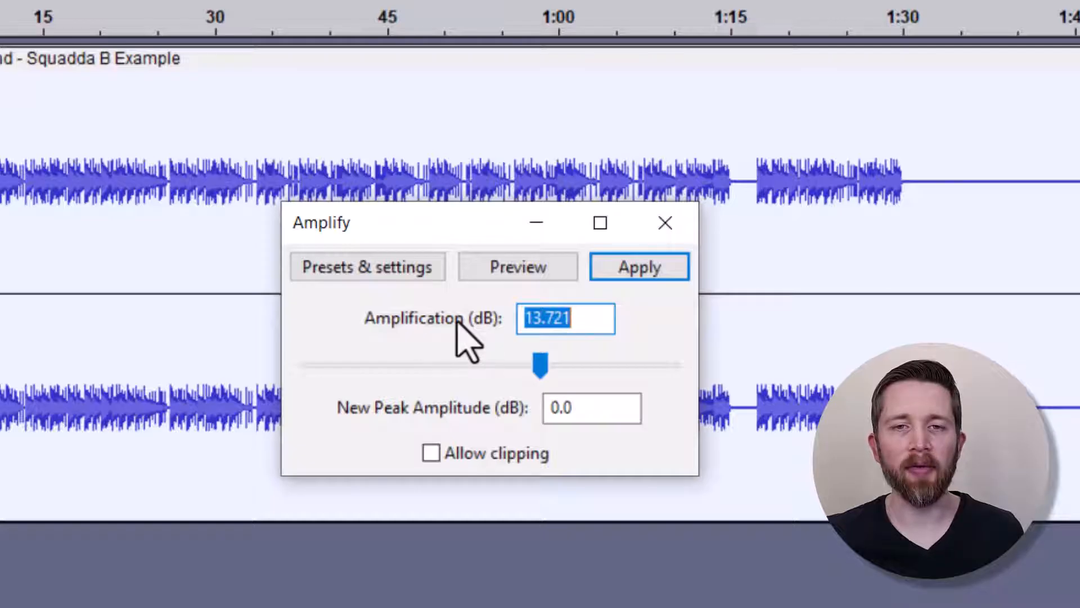
{"action": "mouse_move", "coordinate": [589, 324]}
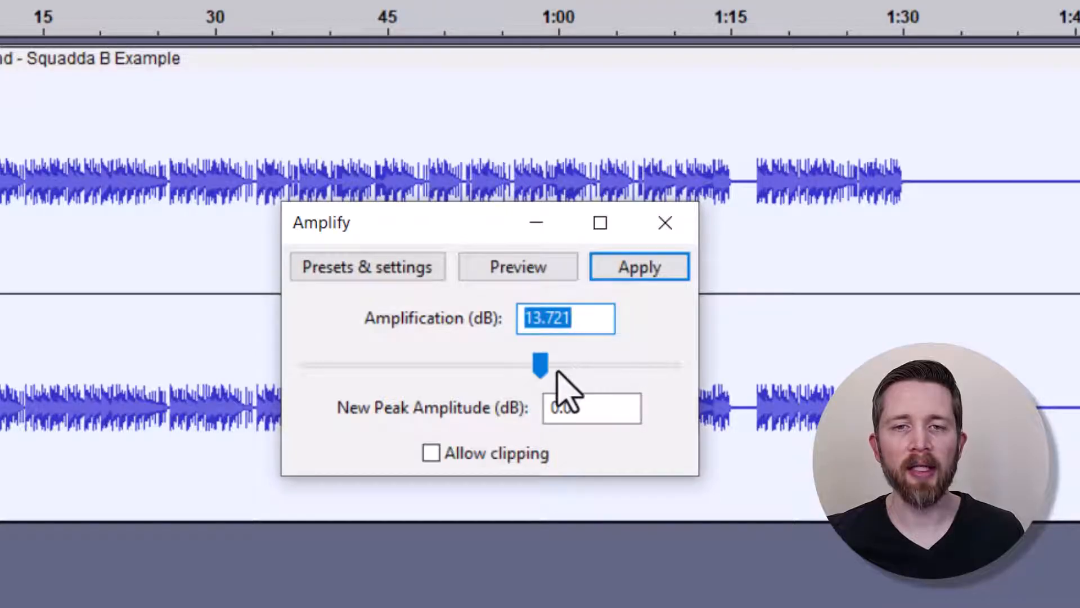
{"action": "mouse_move", "coordinate": [364, 381]}
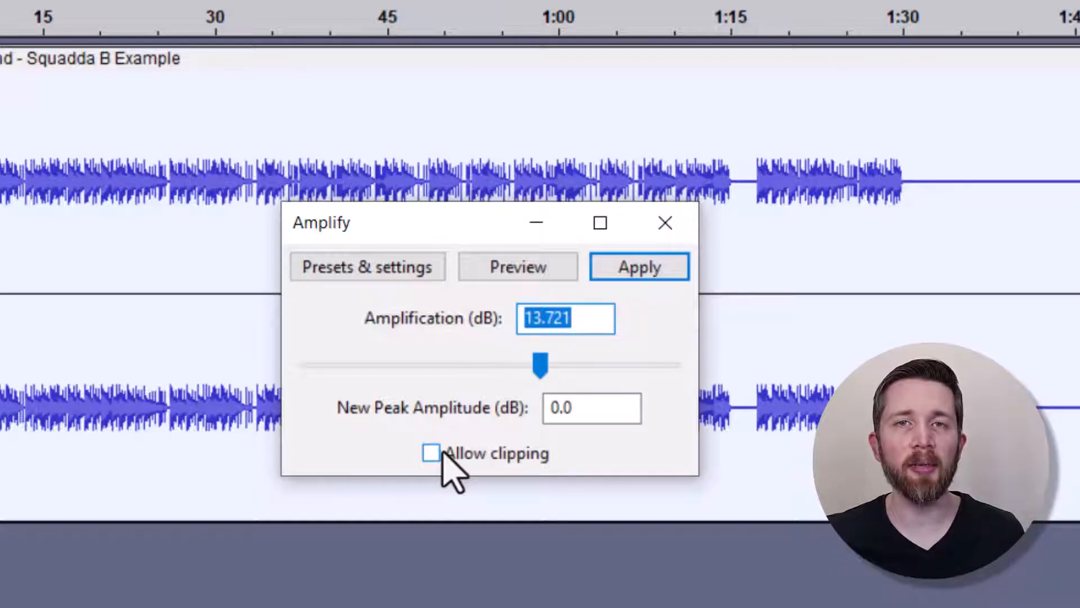
{"action": "left_click", "coordinate": [434, 453]}
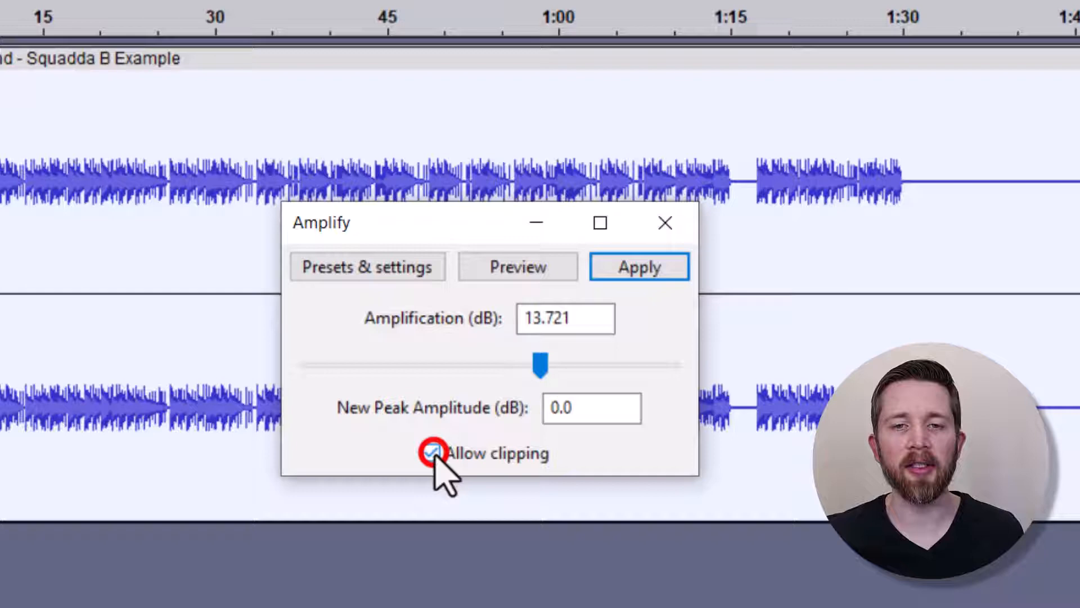
{"action": "left_click", "coordinate": [431, 453]}
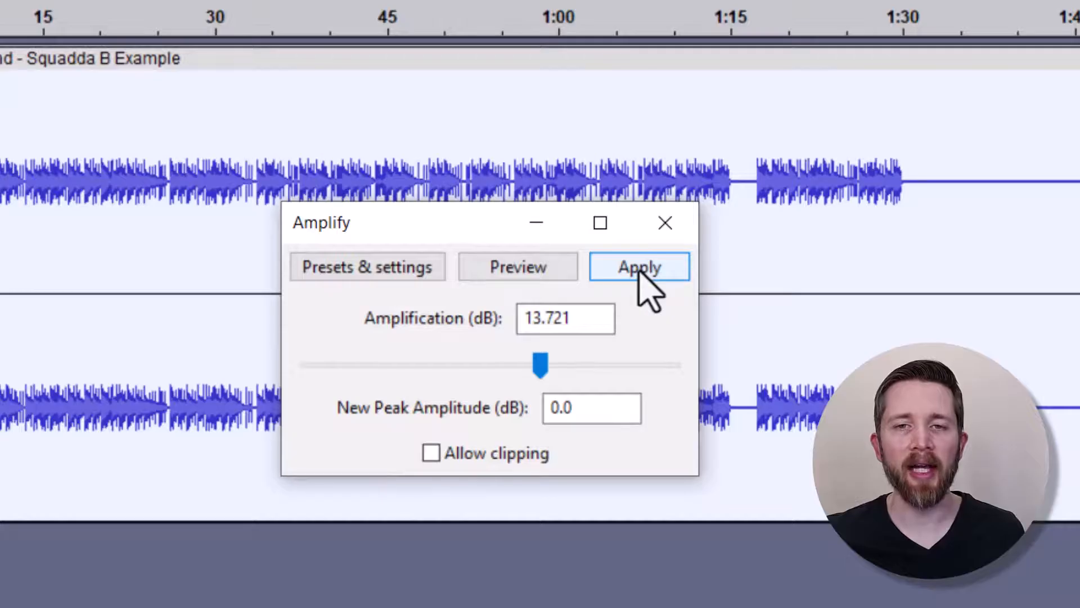
{"action": "left_click", "coordinate": [639, 267]}
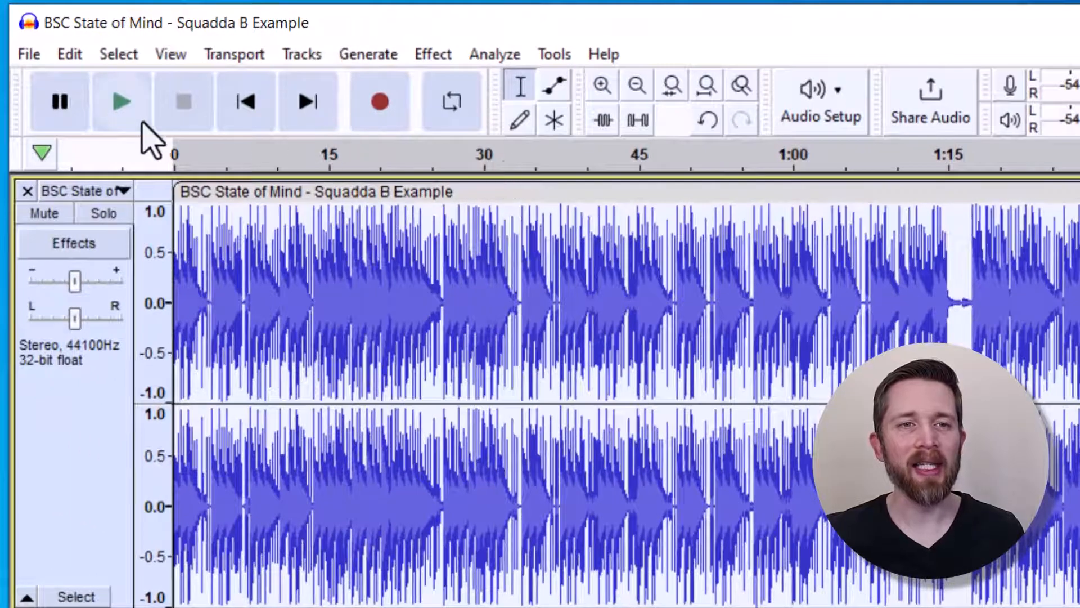
{"action": "mouse_move", "coordinate": [134, 118]}
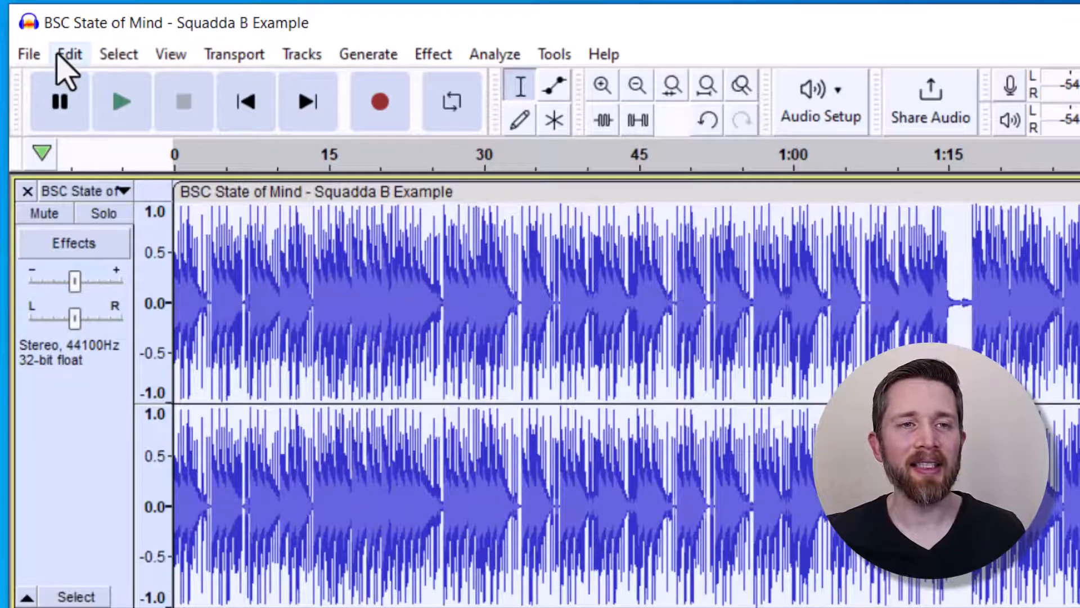
Export 'BSC State of Mind - Squadda B Example.mp3' at 44100 Hz, Standard 170-210 kbps quality.
{"action": "left_click", "coordinate": [30, 55]}
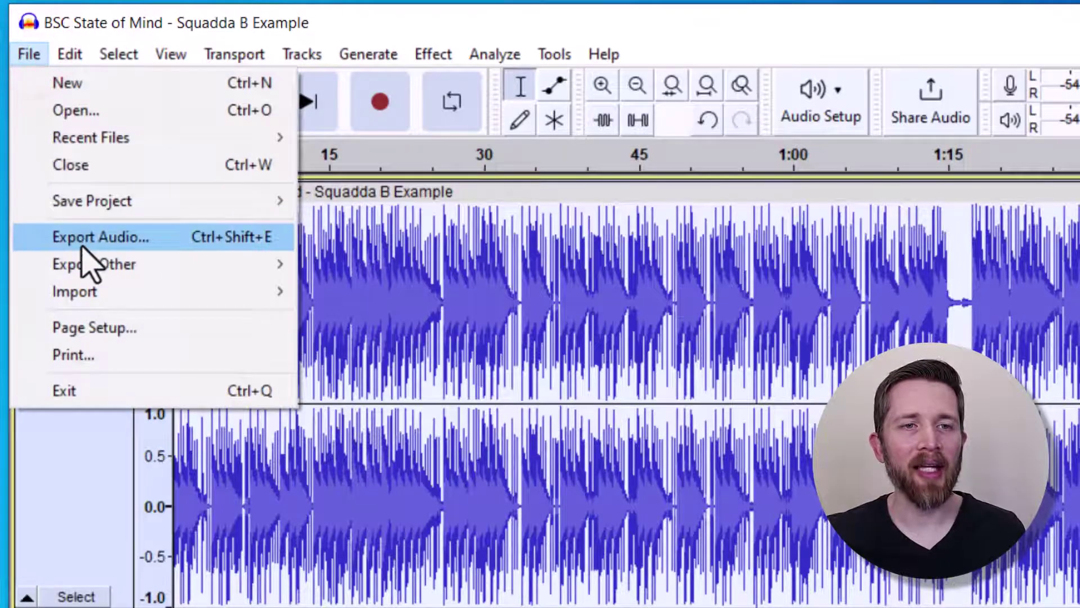
{"action": "left_click", "coordinate": [101, 237]}
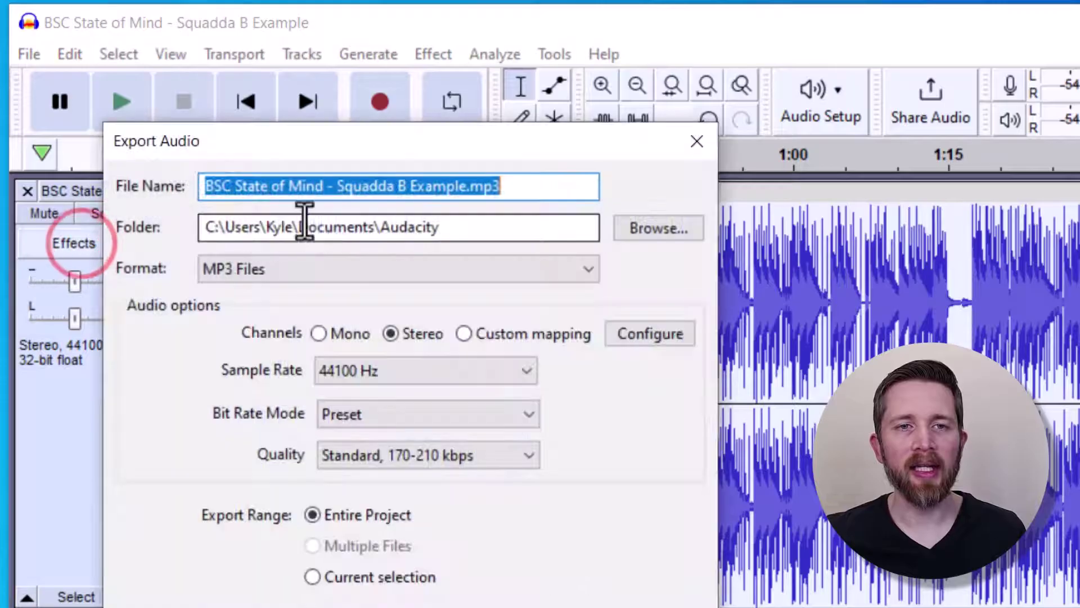
{"action": "left_click", "coordinate": [398, 268]}
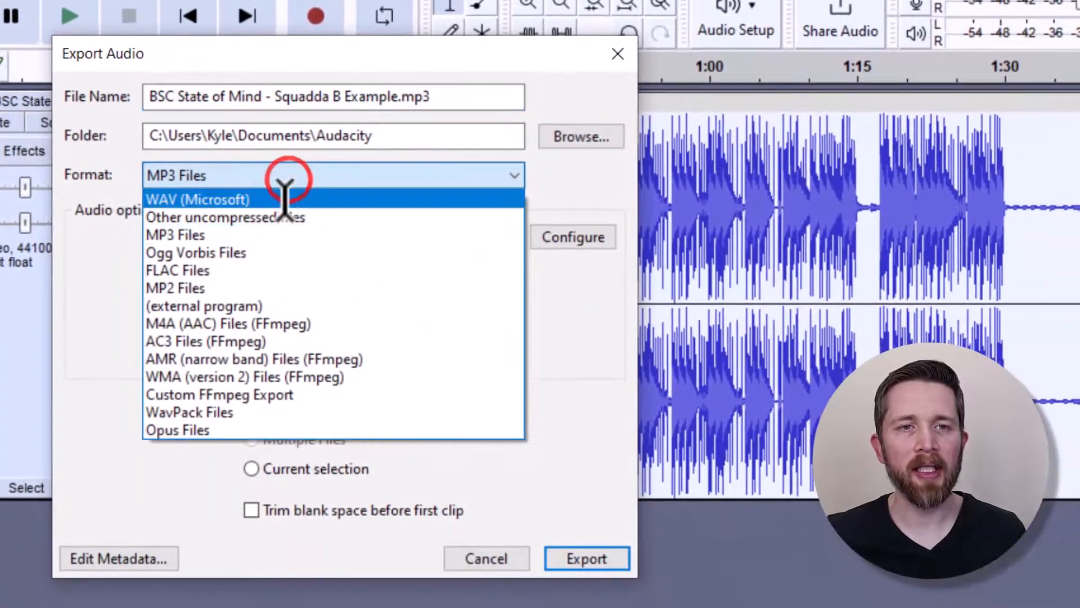
{"action": "mouse_move", "coordinate": [279, 242]}
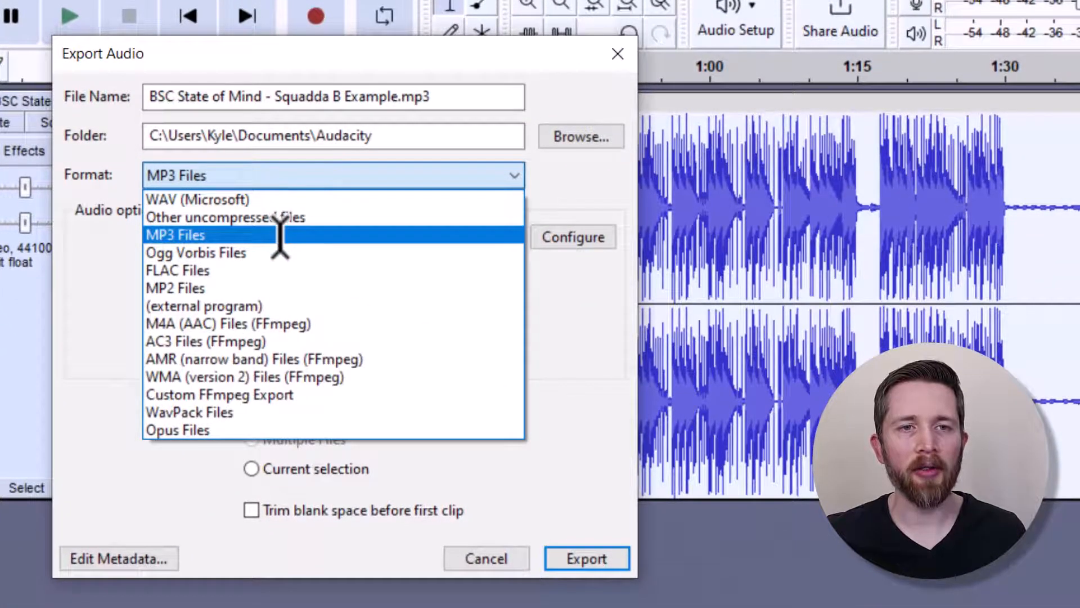
{"action": "left_click", "coordinate": [176, 234]}
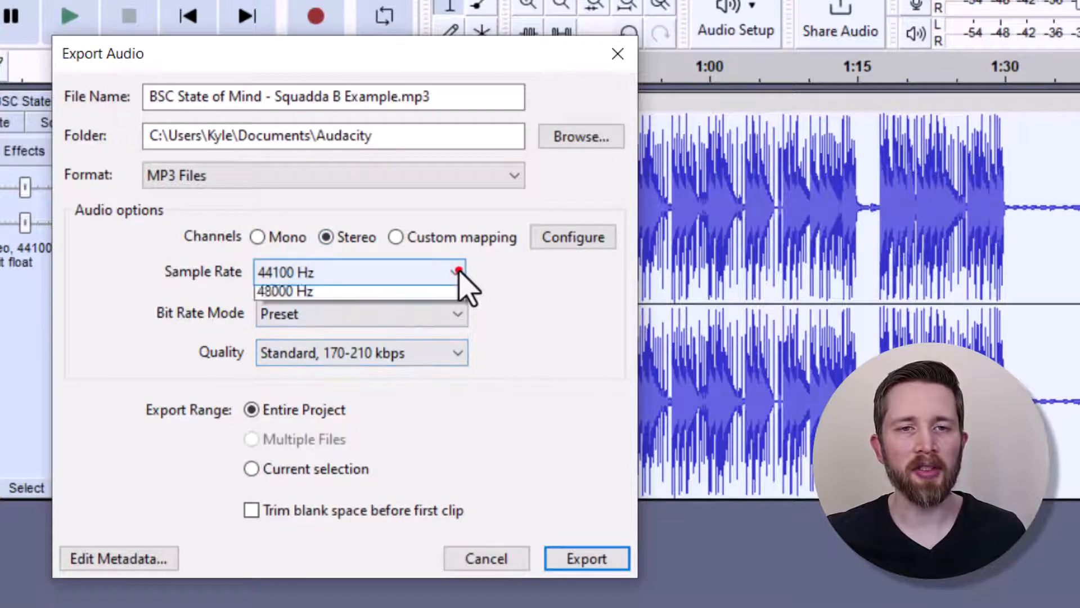
{"action": "left_click", "coordinate": [306, 272]}
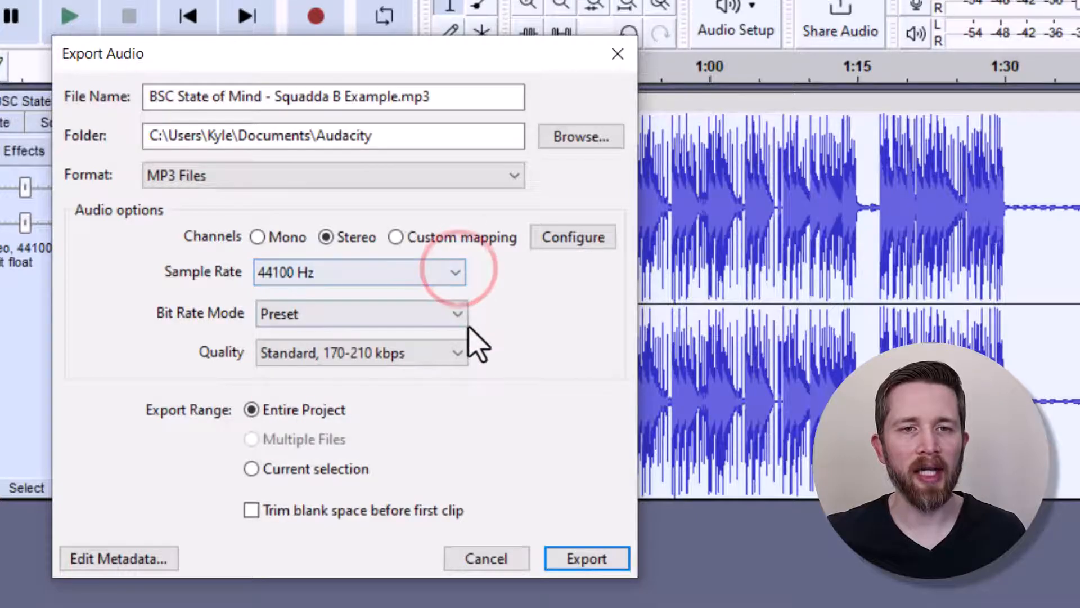
{"action": "left_click", "coordinate": [455, 353]}
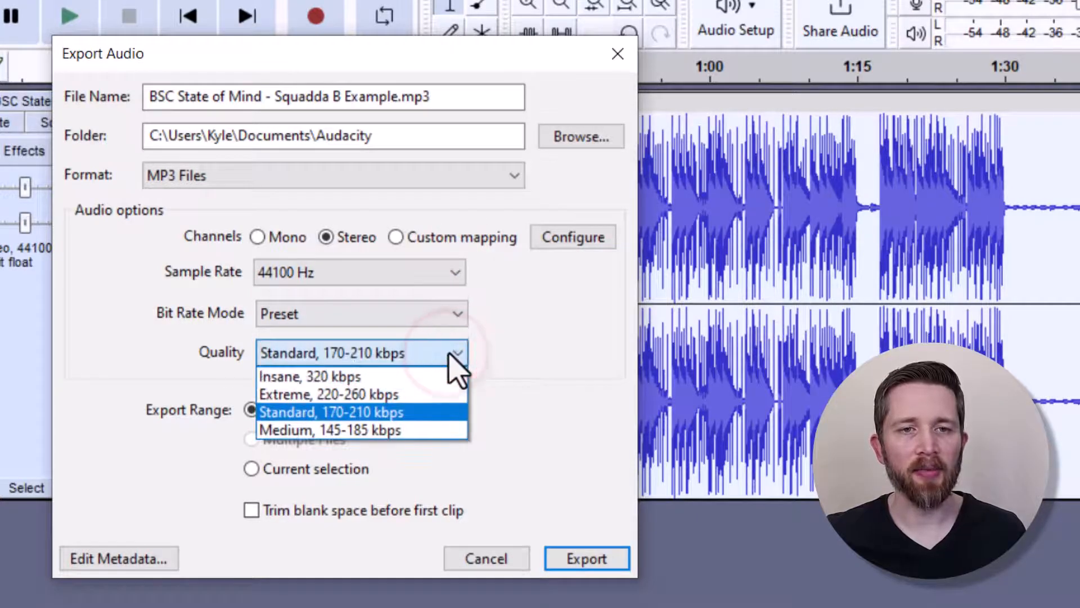
{"action": "left_click", "coordinate": [333, 411]}
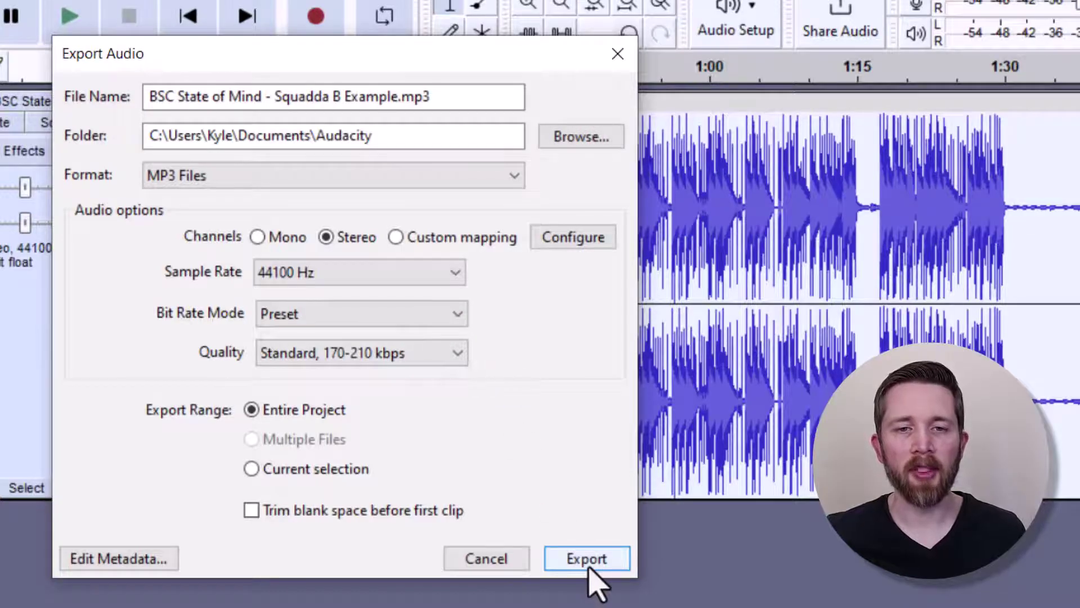
{"action": "left_click", "coordinate": [587, 559]}
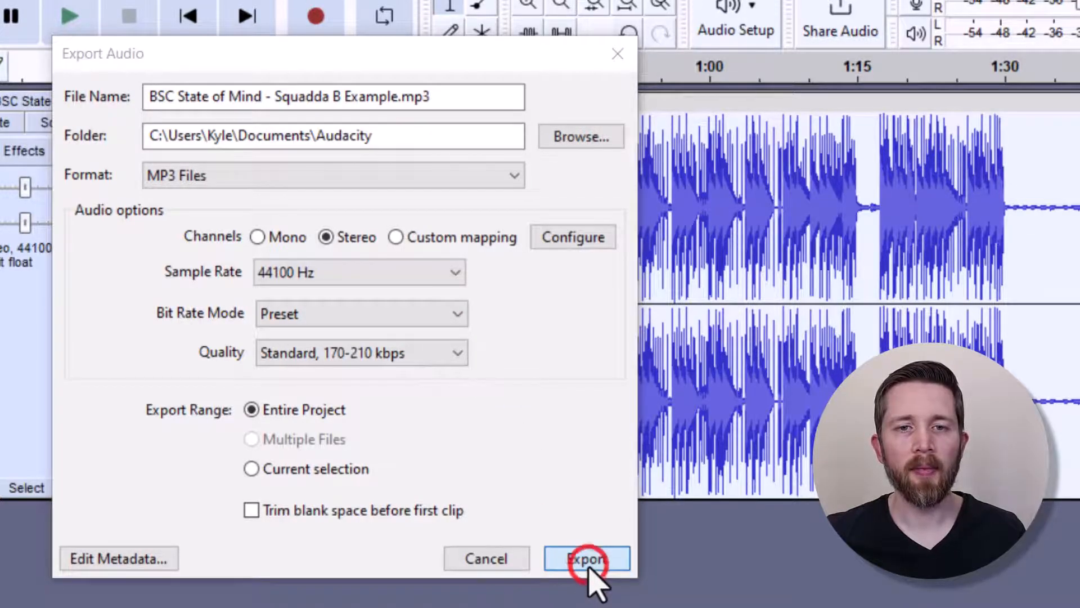
{"action": "left_click", "coordinate": [587, 558]}
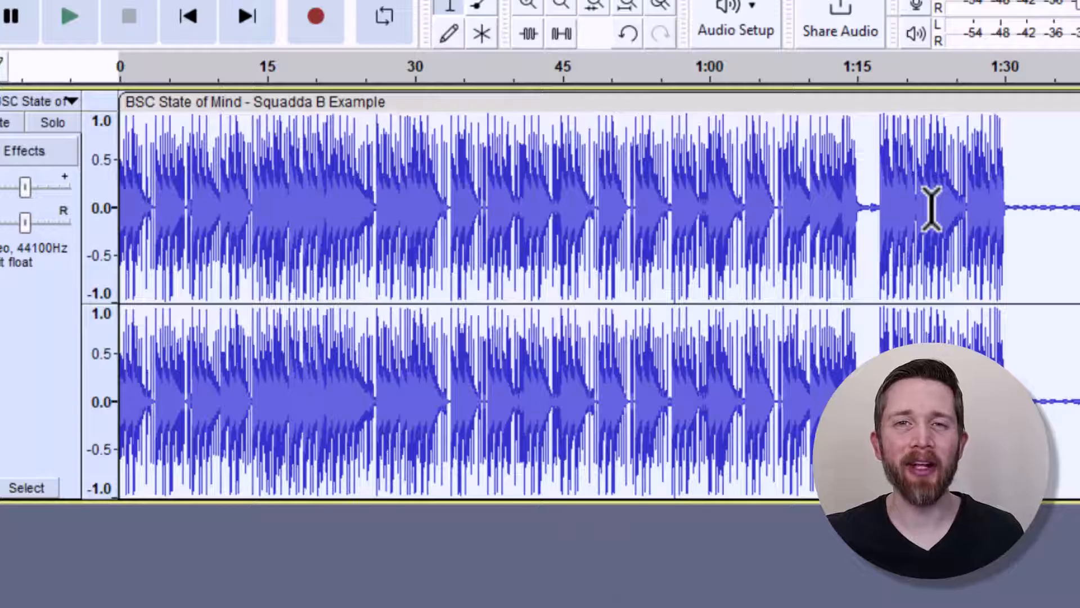